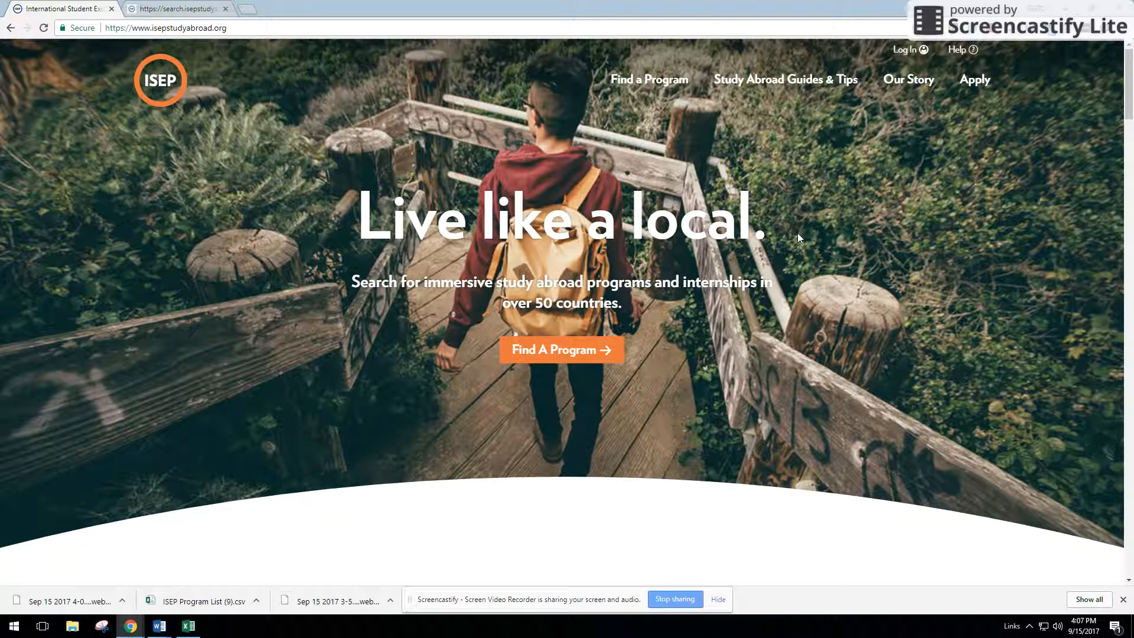
pyautogui.moveTo(616, 442)
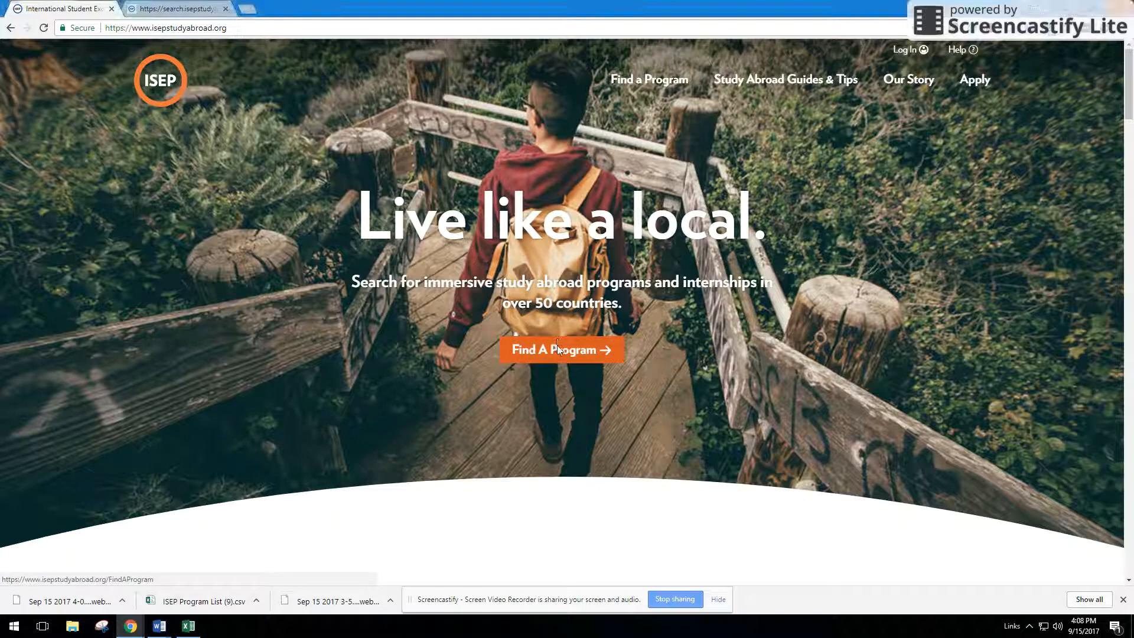
# Load the 240-program search map and open the 'Not your home university?' chooser.
pyautogui.click(561, 349)
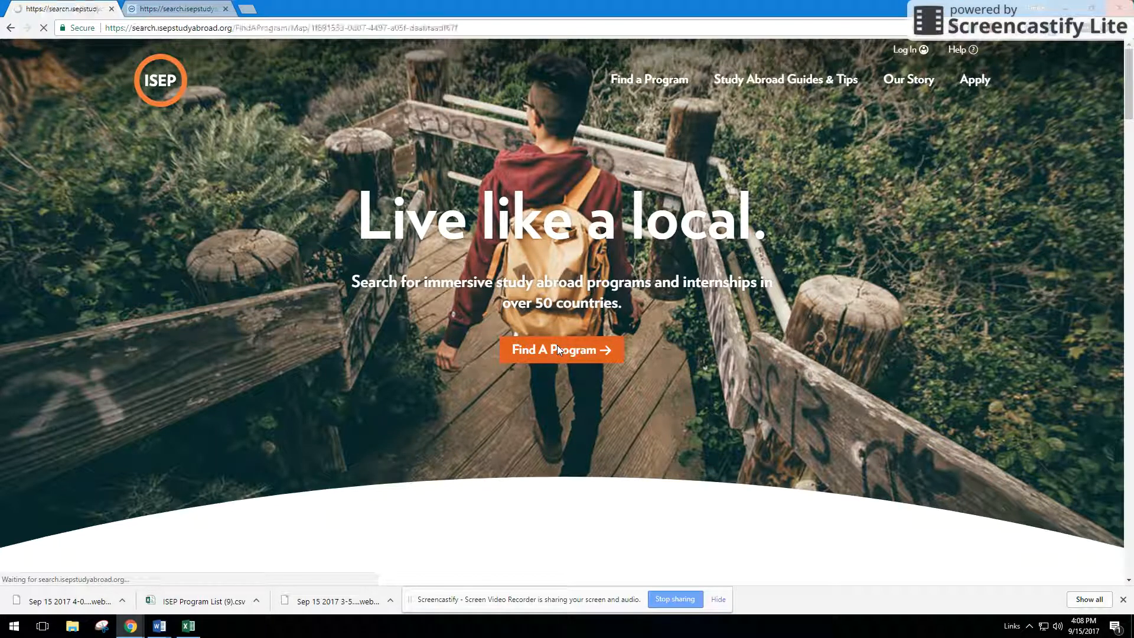
pyautogui.click(561, 349)
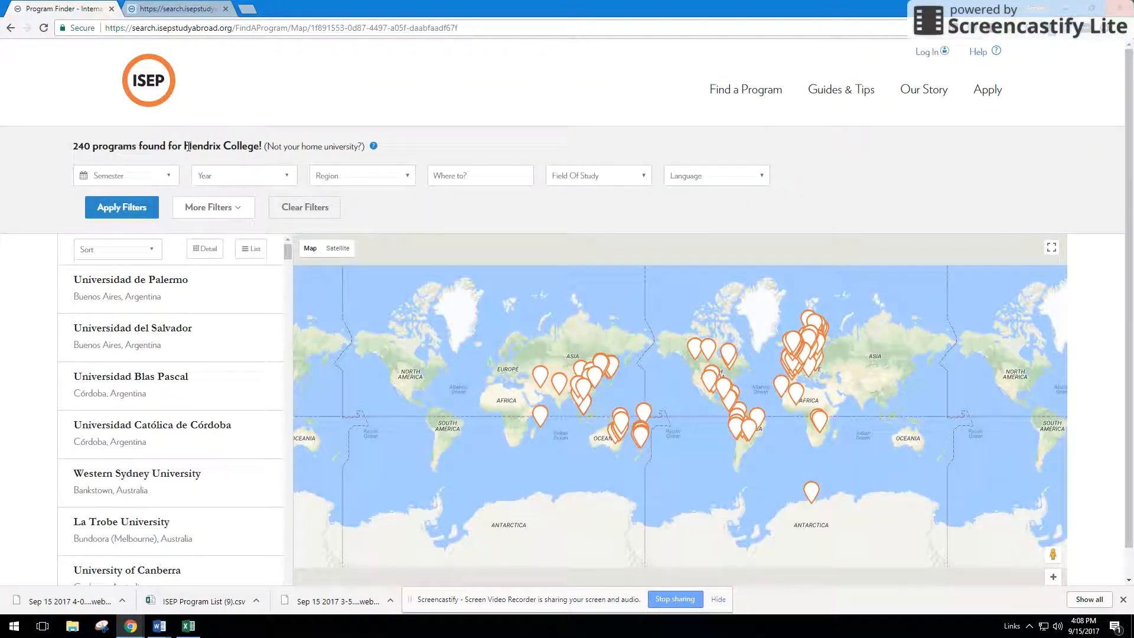
pyautogui.doubleClick(223, 145)
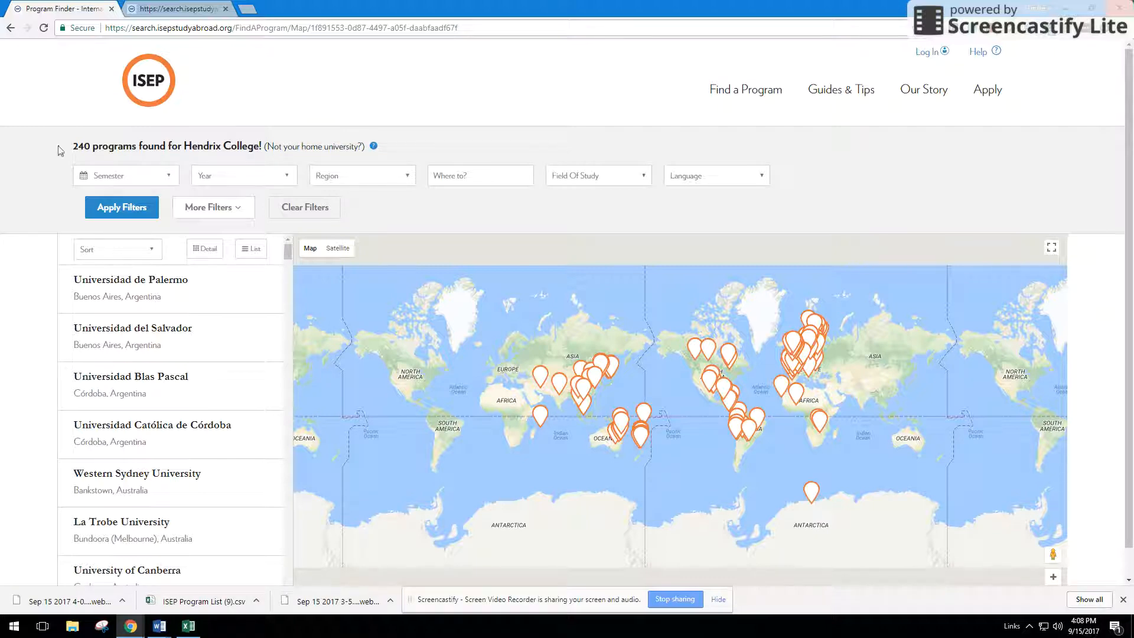
pyautogui.click(313, 146)
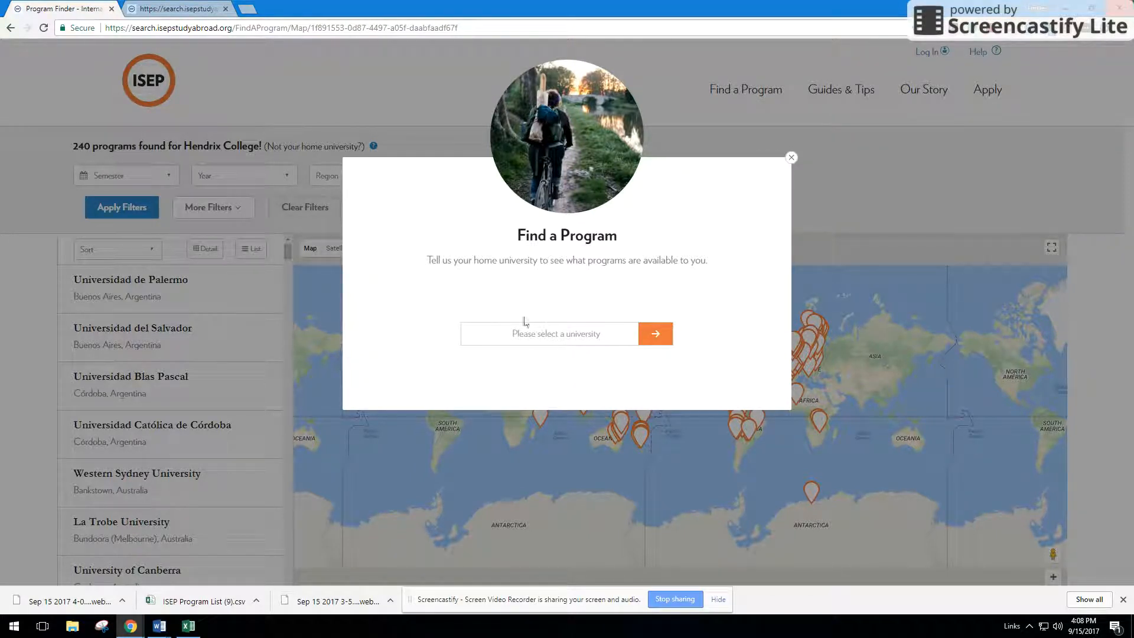
# Search 'hend', pick Hendrix College as home university, and confirm with the arrow.
pyautogui.click(548, 333)
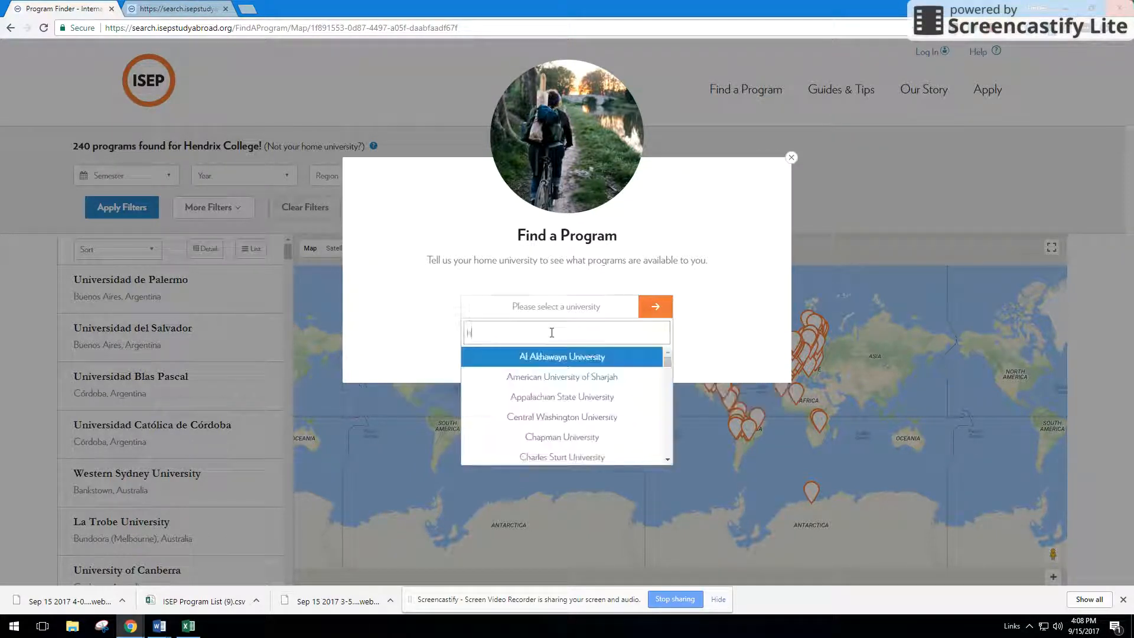
pyautogui.write('hend')
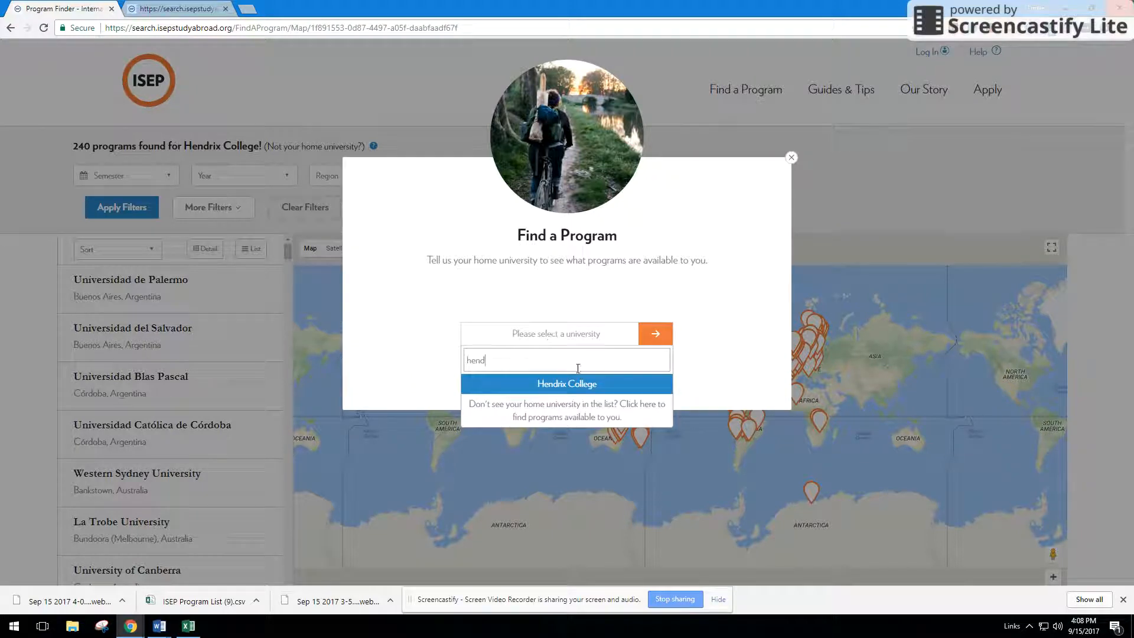
pyautogui.click(566, 383)
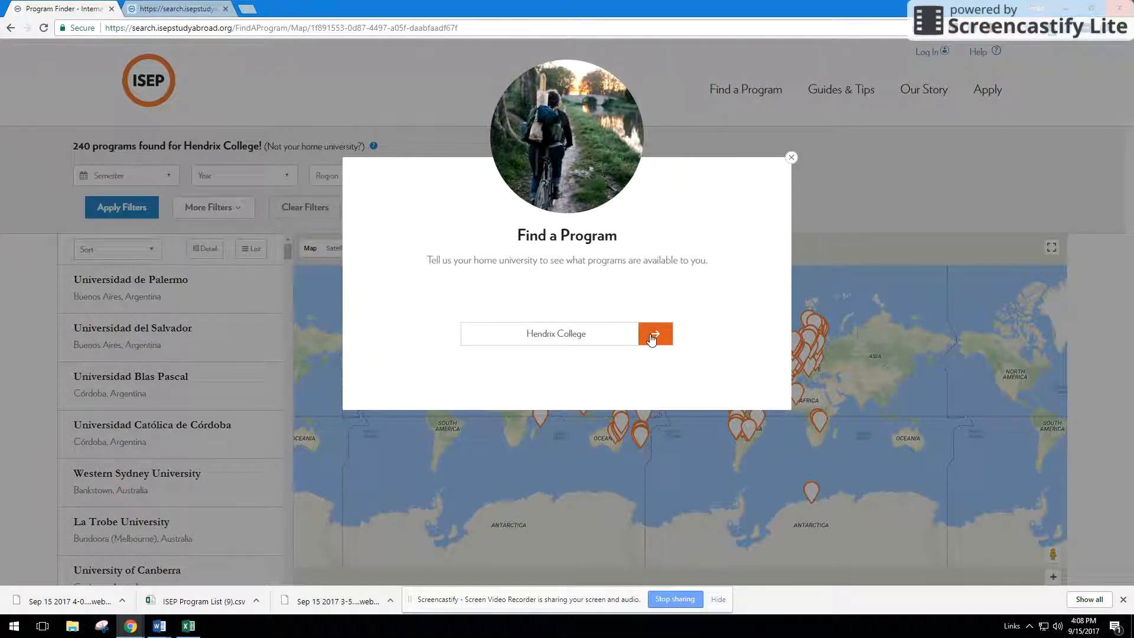
pyautogui.click(655, 333)
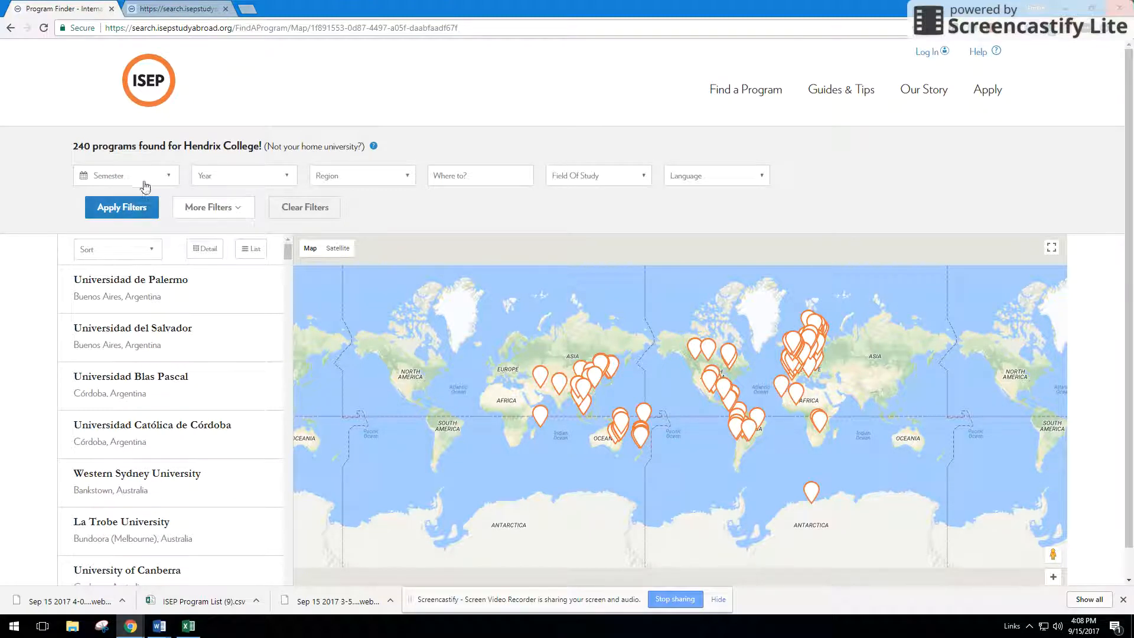
# Filter for Spring Semester (Jan-May), year 2018, and English language.
pyautogui.click(125, 175)
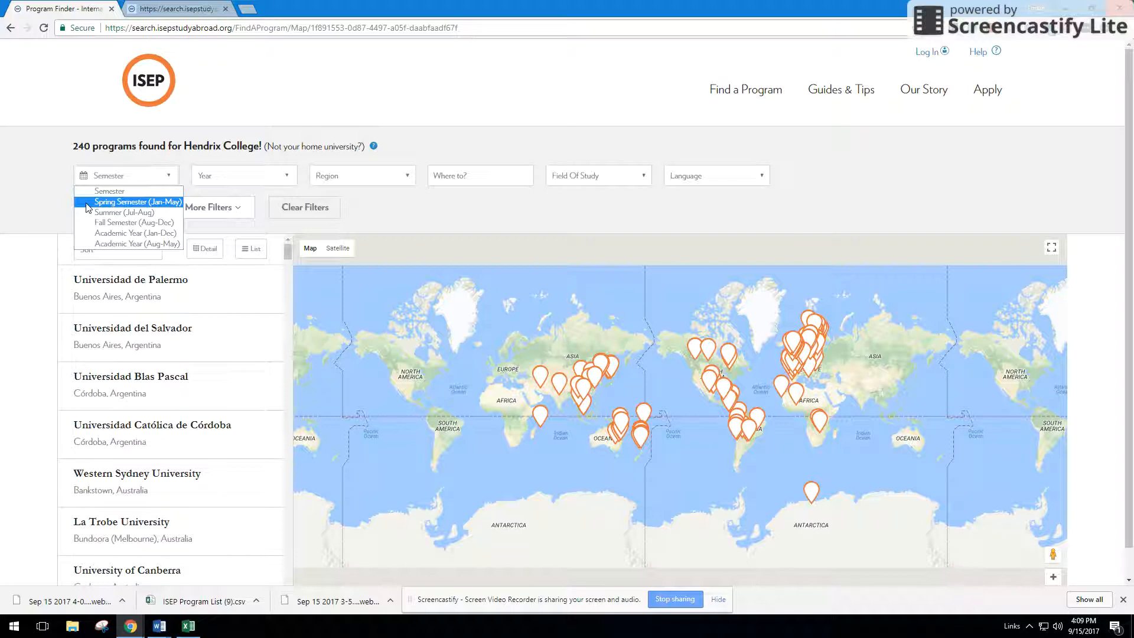
pyautogui.moveTo(159, 211)
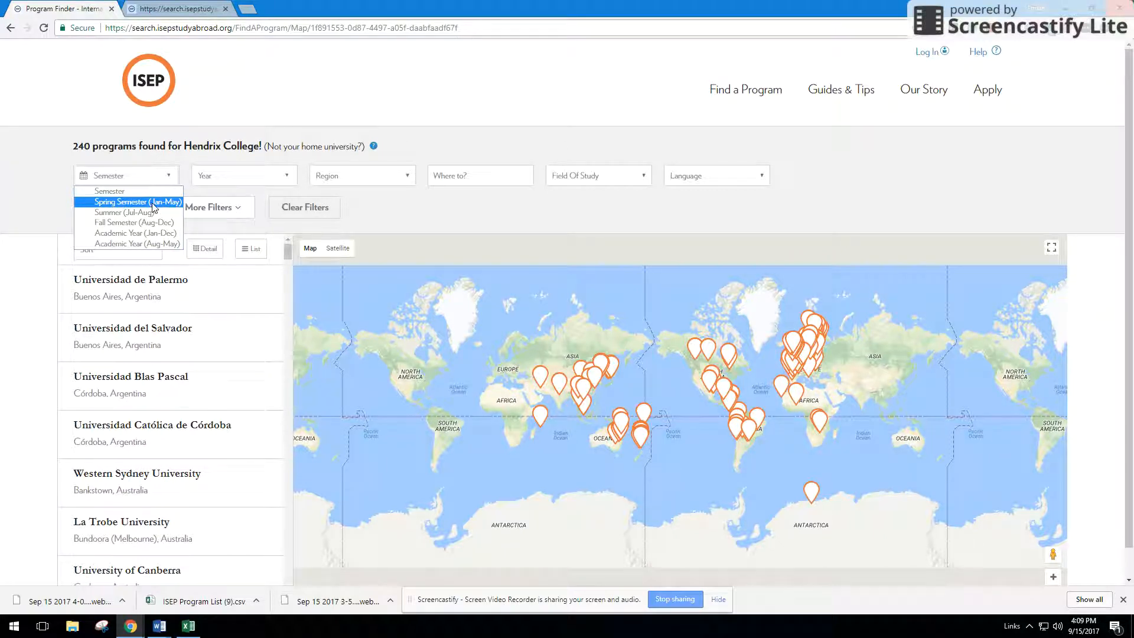
pyautogui.click(130, 202)
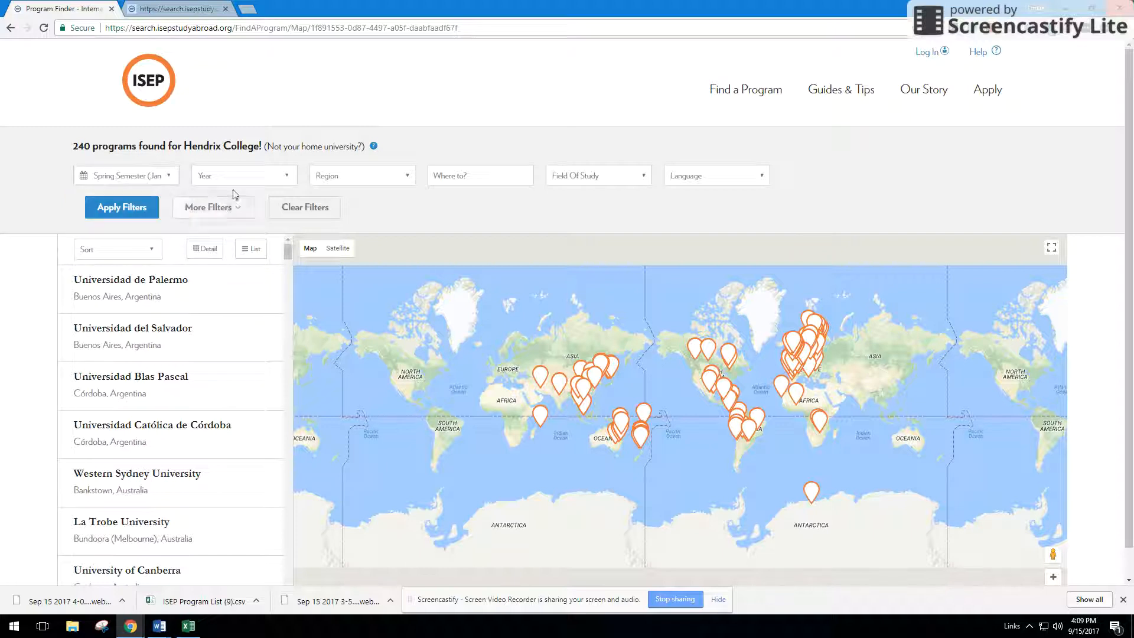
pyautogui.click(244, 175)
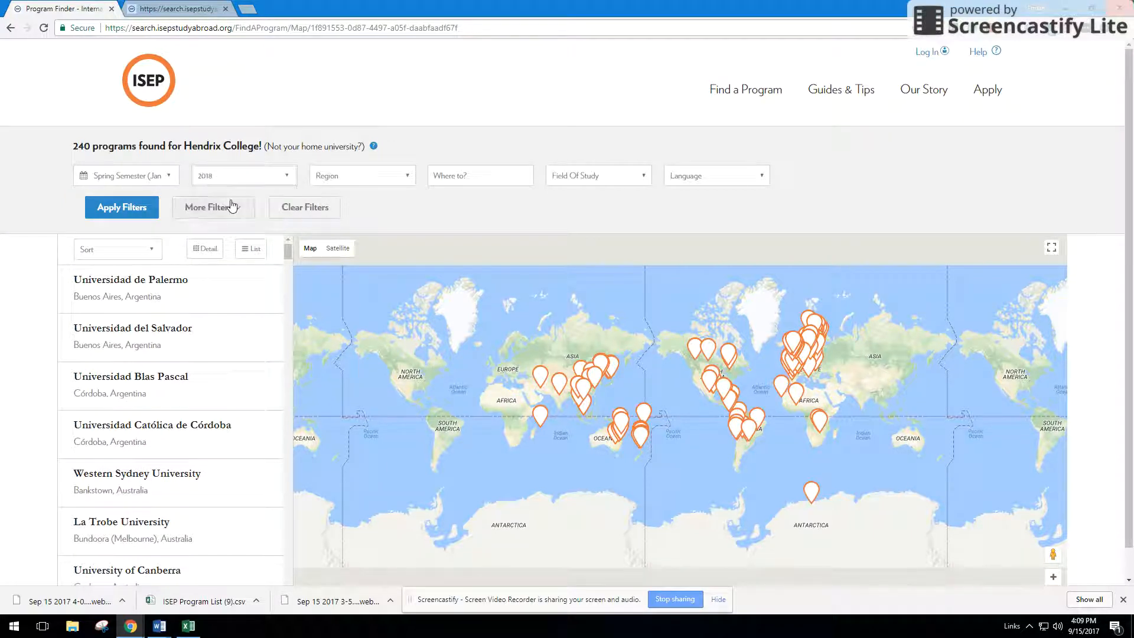
pyautogui.moveTo(691, 186)
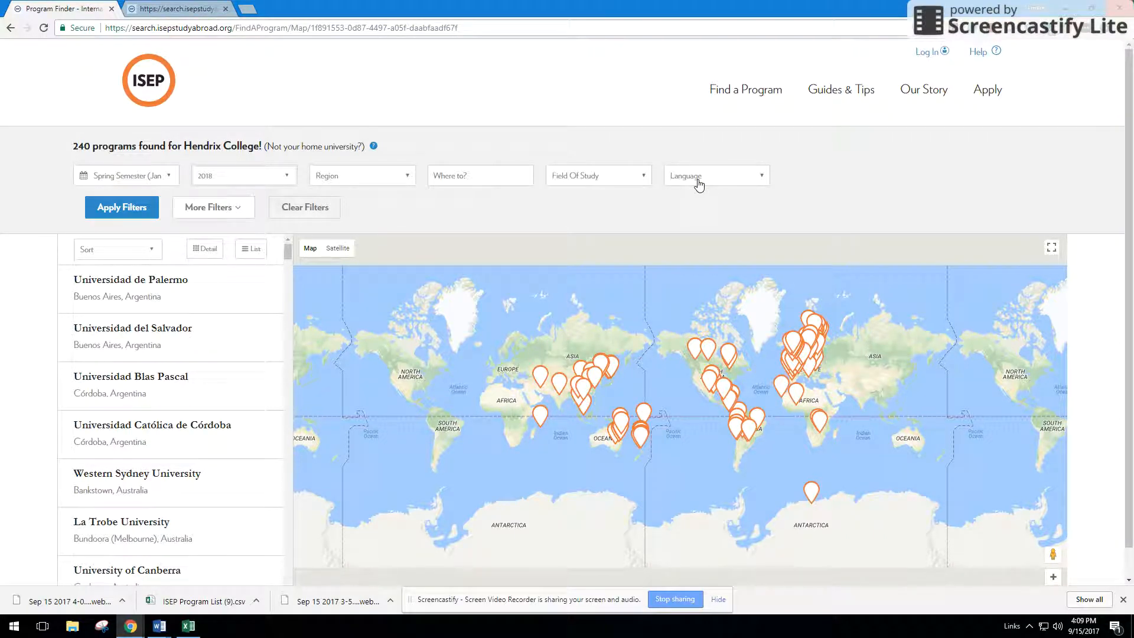
pyautogui.click(714, 175)
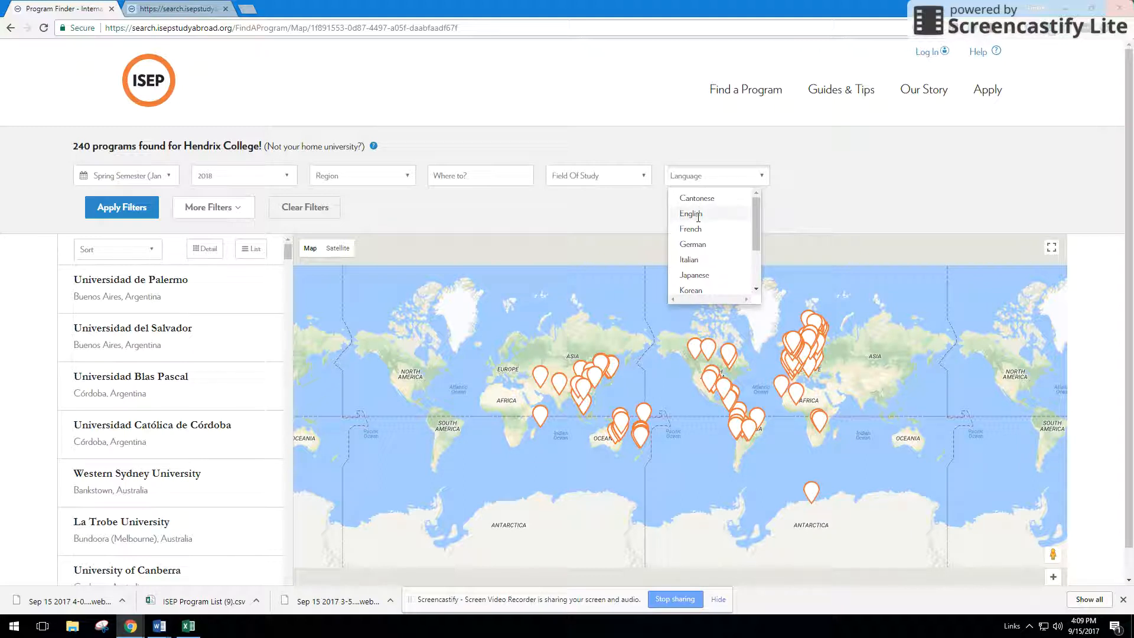
pyautogui.click(690, 214)
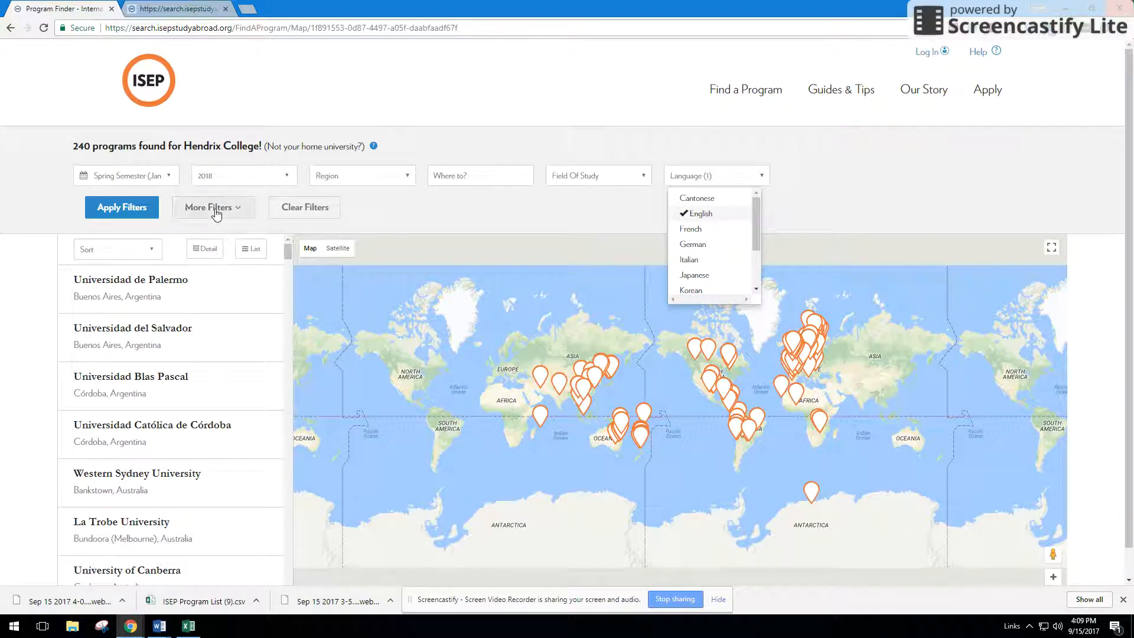
pyautogui.click(213, 208)
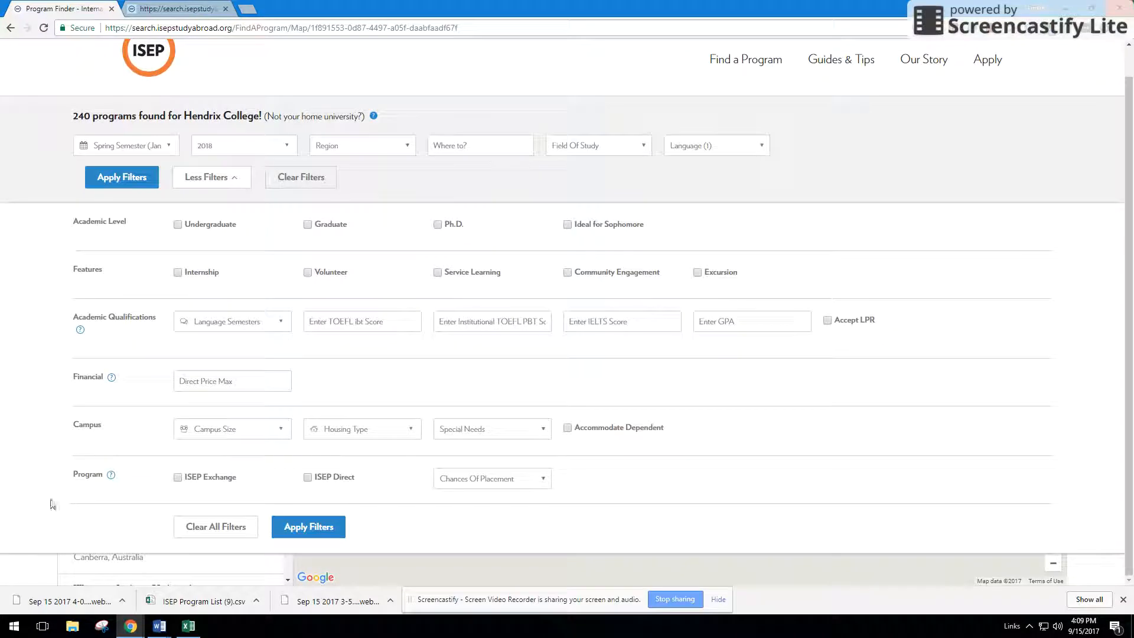
# Check ISEP Exchange under Program in More Filters and apply the filters.
pyautogui.doubleClick(86, 474)
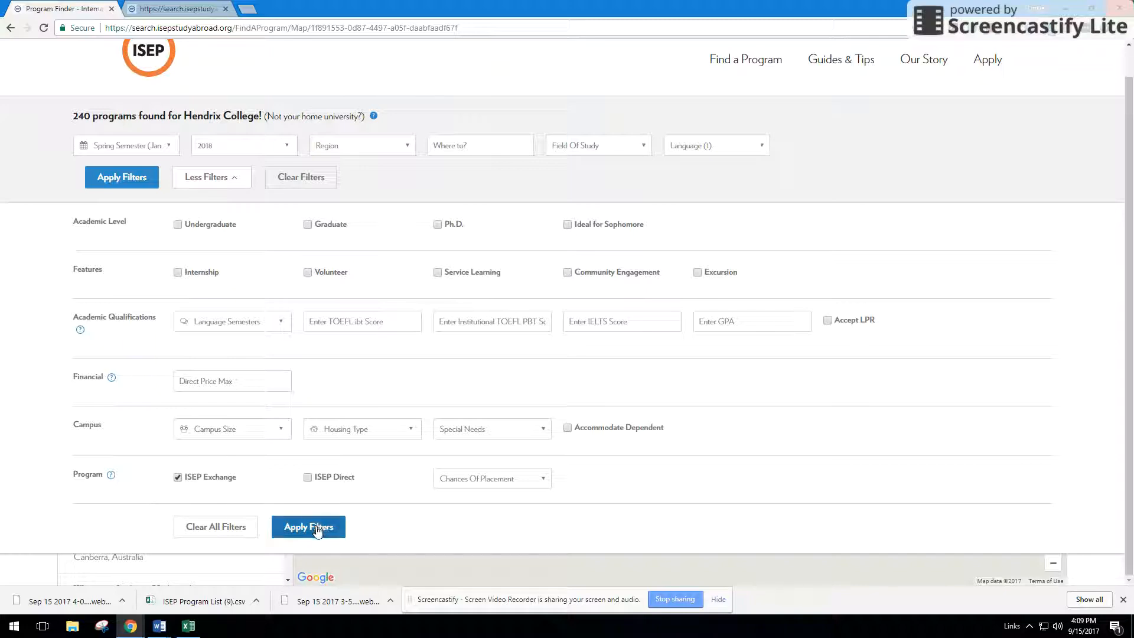
pyautogui.click(308, 526)
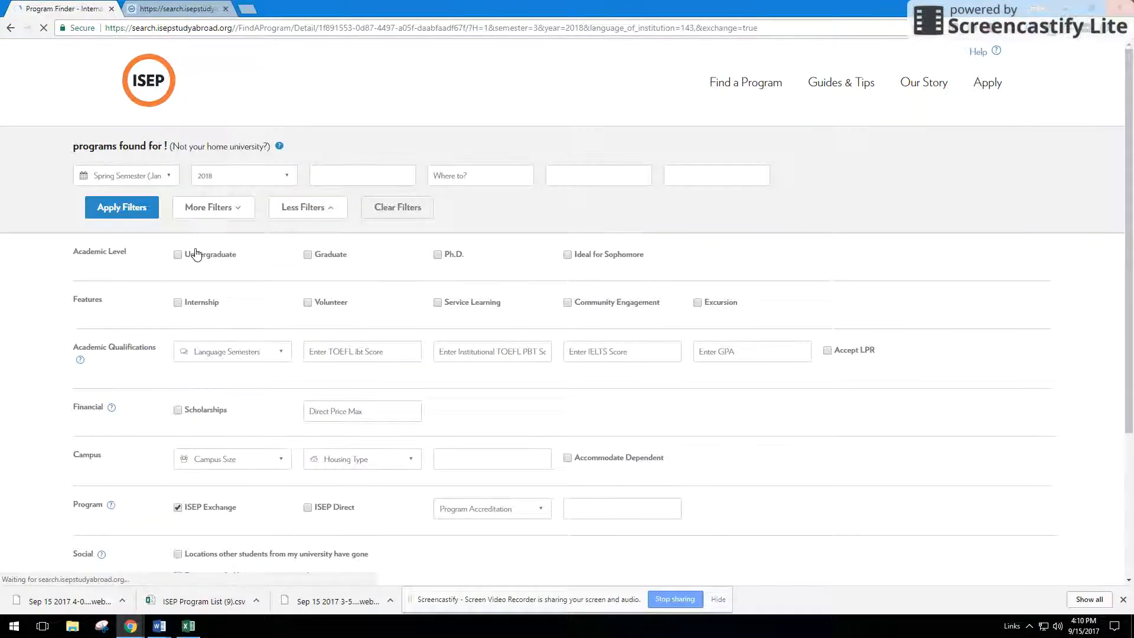
# Switch the 38 filtered programs to List view and scroll through the table.
pyautogui.click(121, 207)
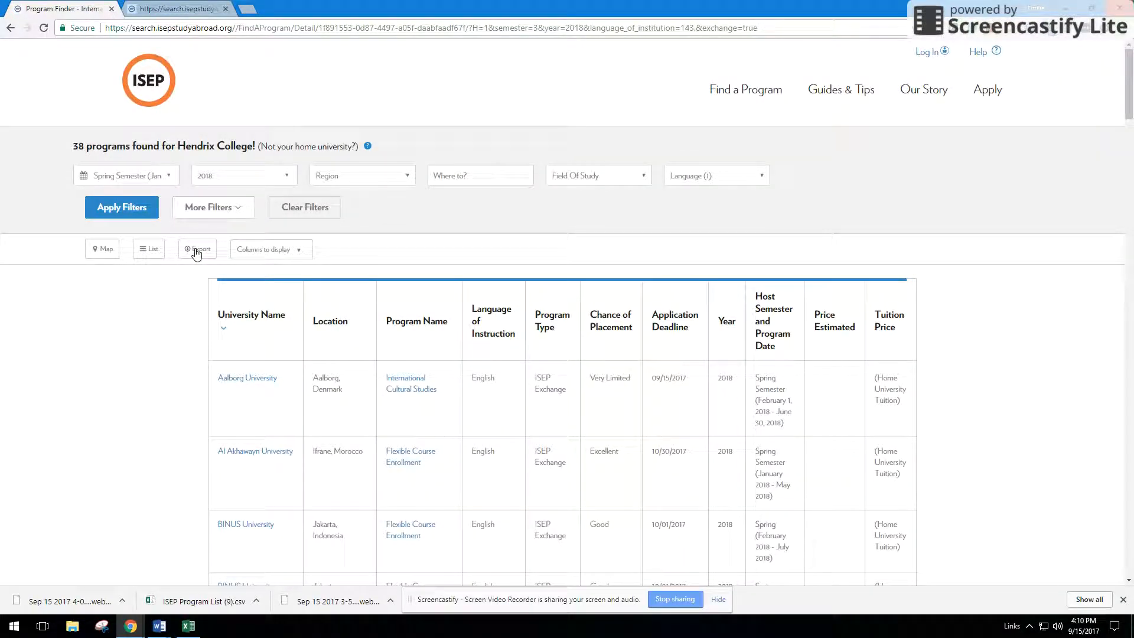
pyautogui.scroll(-3)
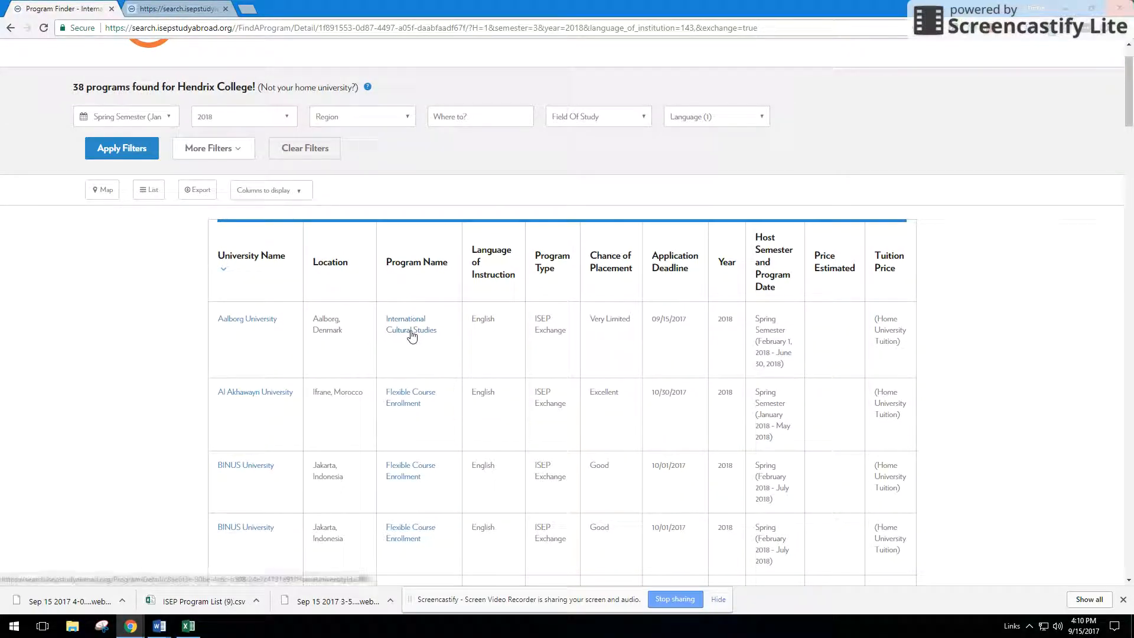
pyautogui.click(410, 324)
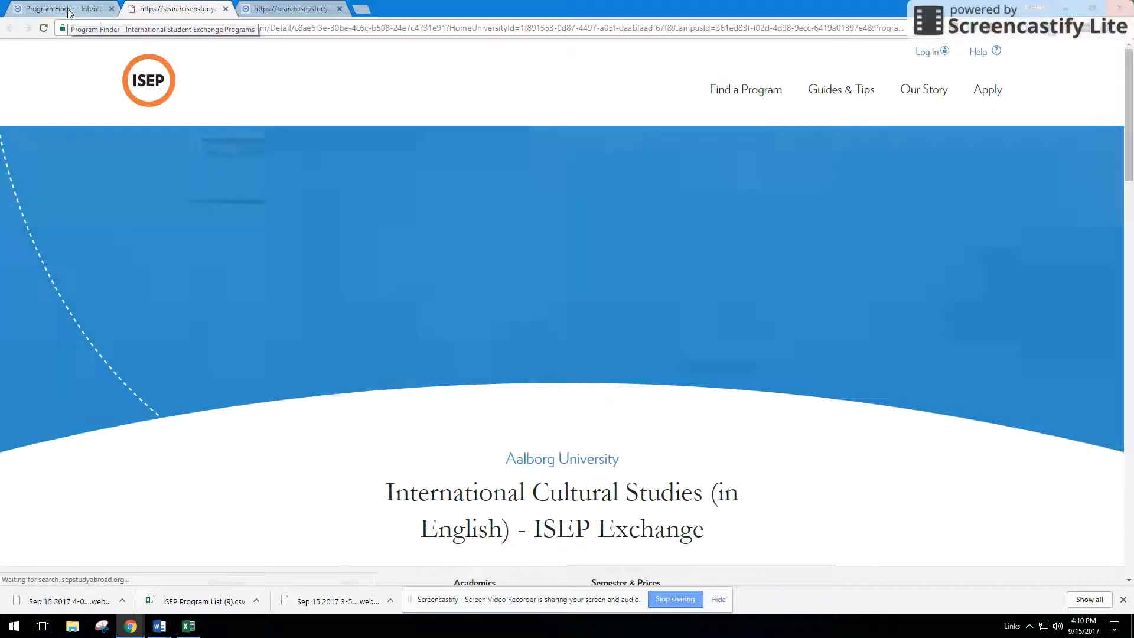
pyautogui.scroll(-3)
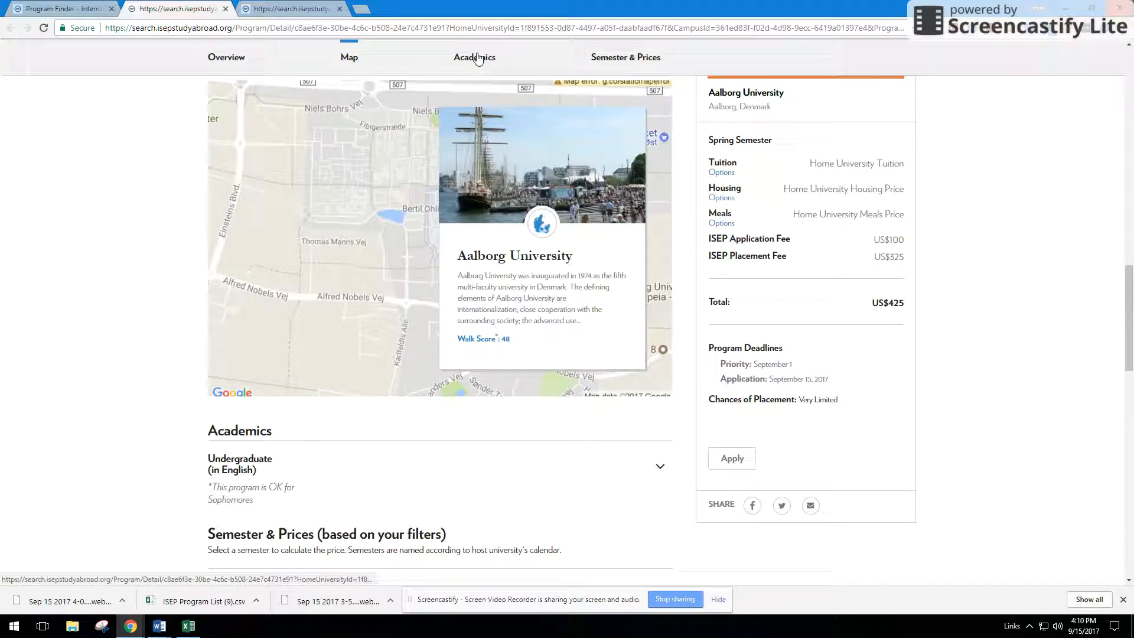
pyautogui.click(625, 57)
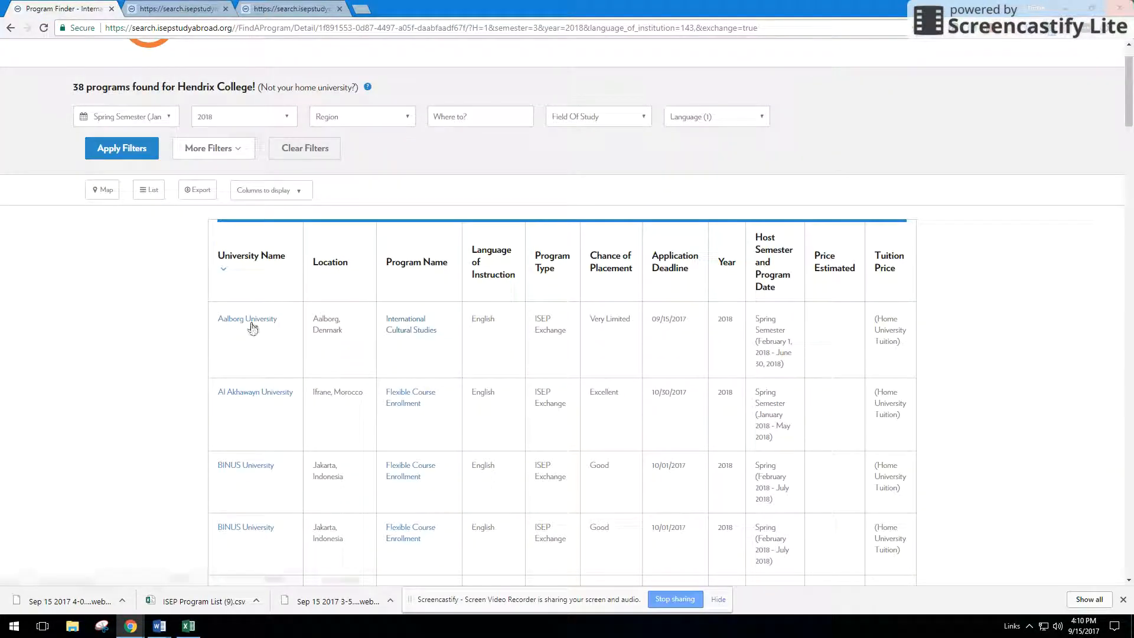
pyautogui.click(247, 318)
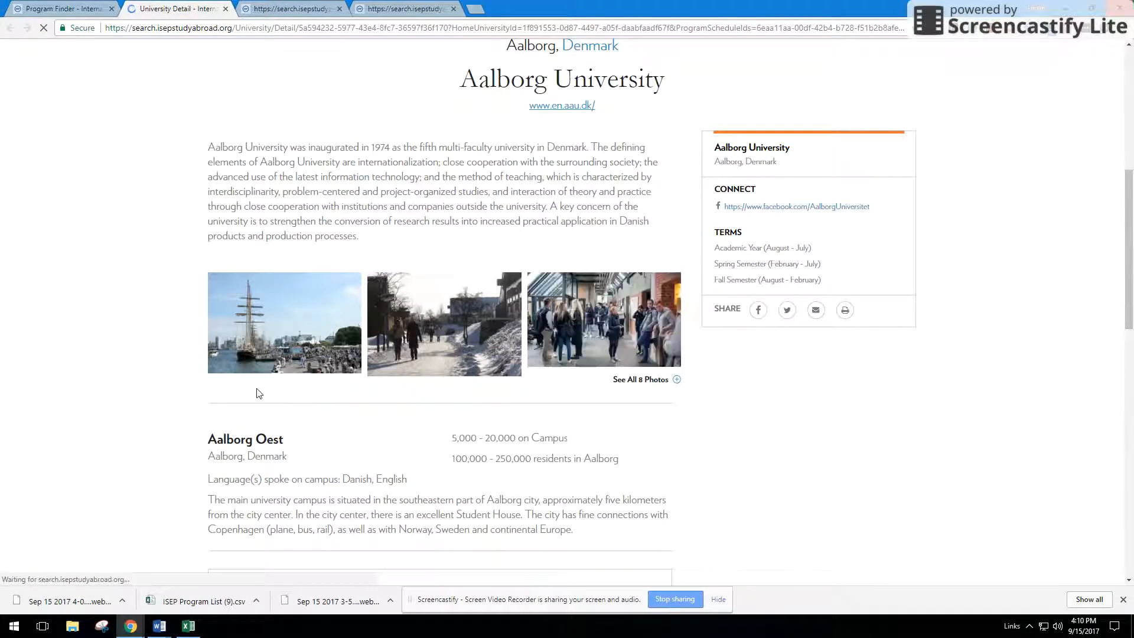
pyautogui.scroll(-3)
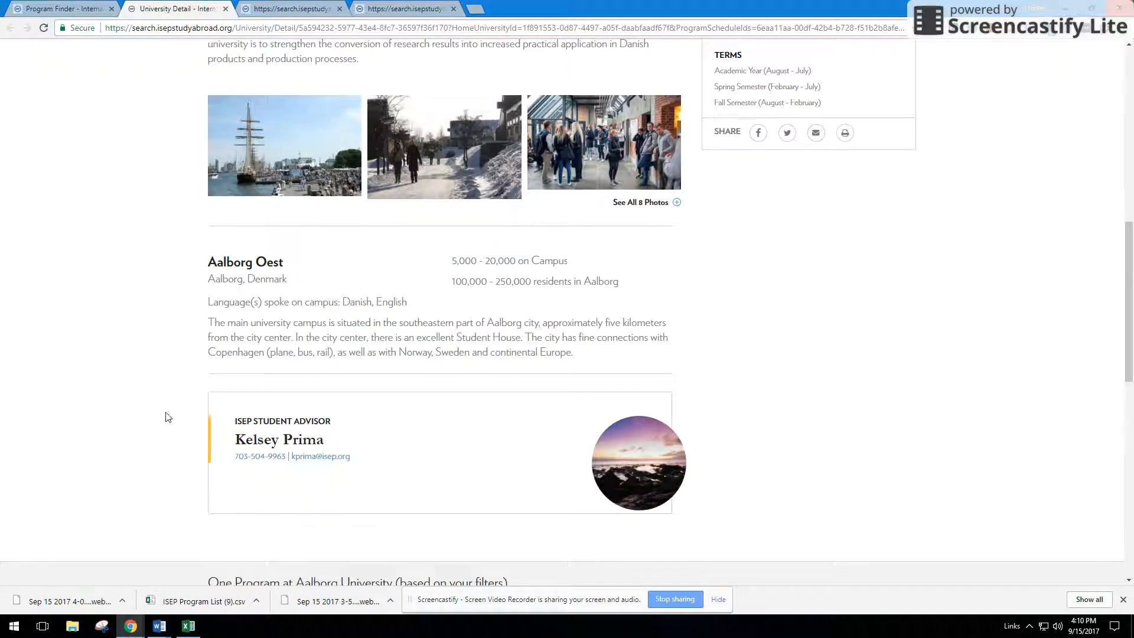
pyautogui.scroll(-3)
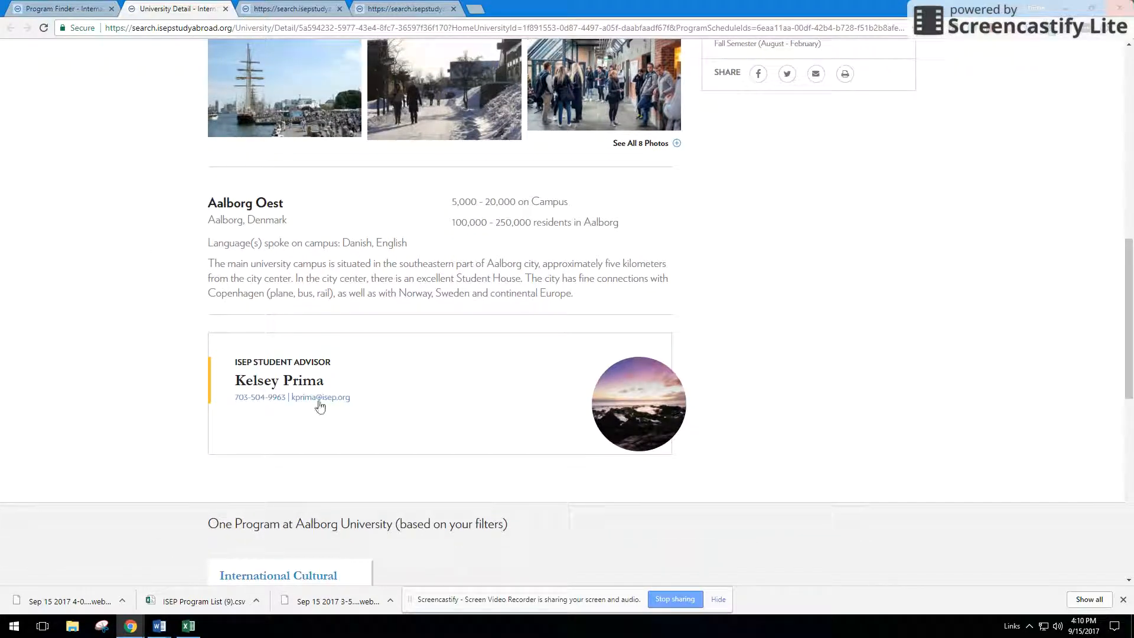
pyautogui.moveTo(85, 57)
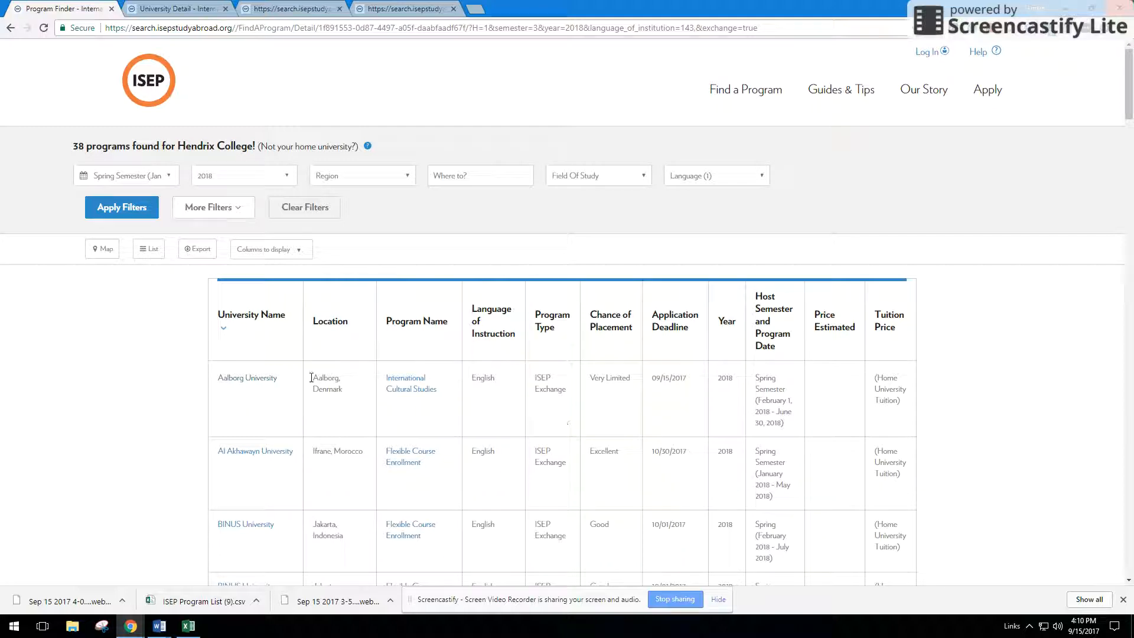
# Turn on the Meal Plans, Housing Plans and Add Ons columns in Columns to display.
pyautogui.click(267, 249)
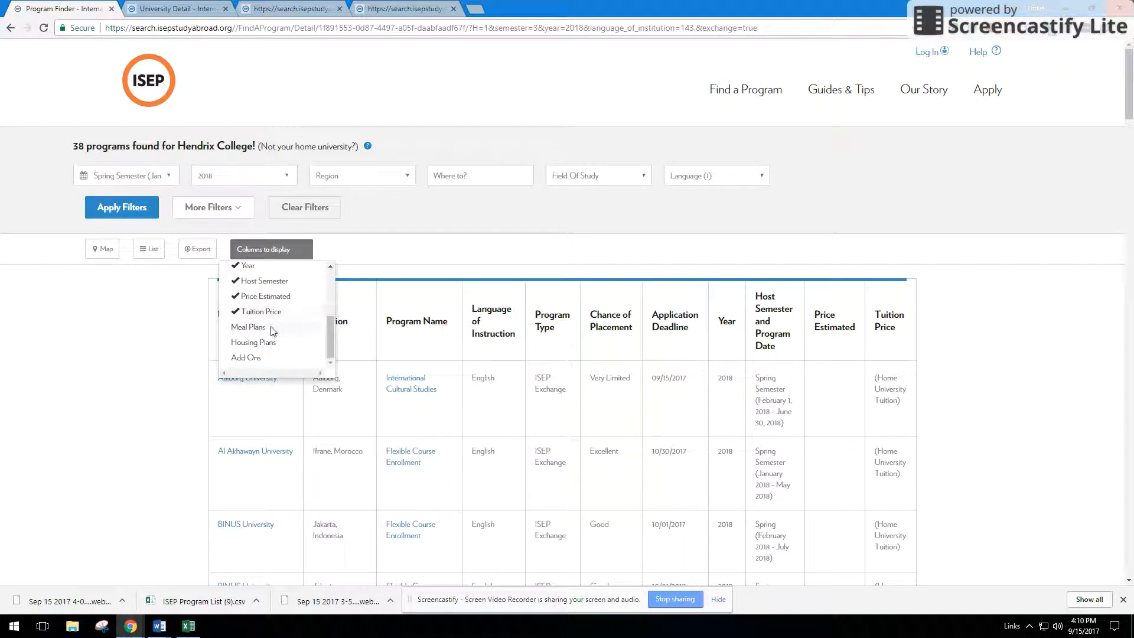
pyautogui.click(261, 342)
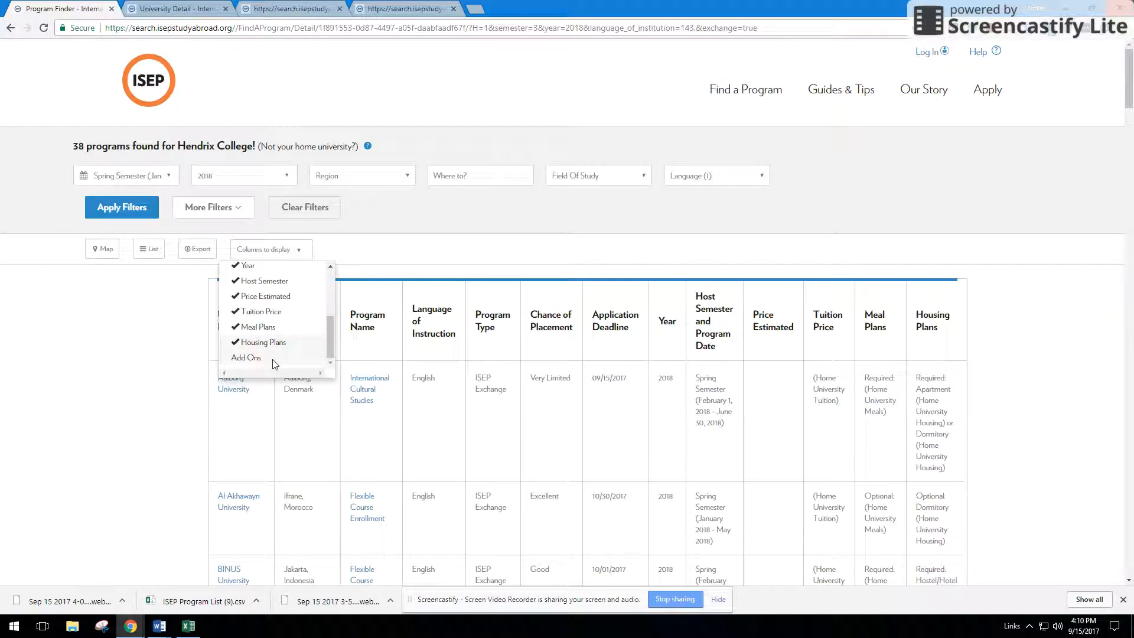
pyautogui.click(246, 358)
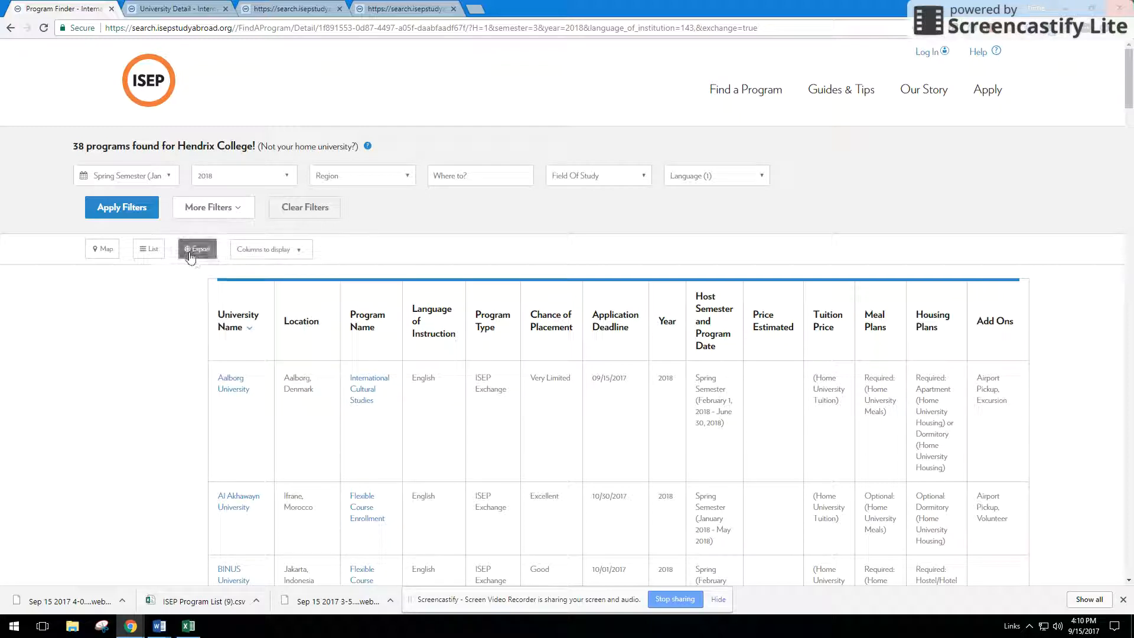
# Export the 38-program table as an ISEP Program List CSV download.
pyautogui.click(197, 249)
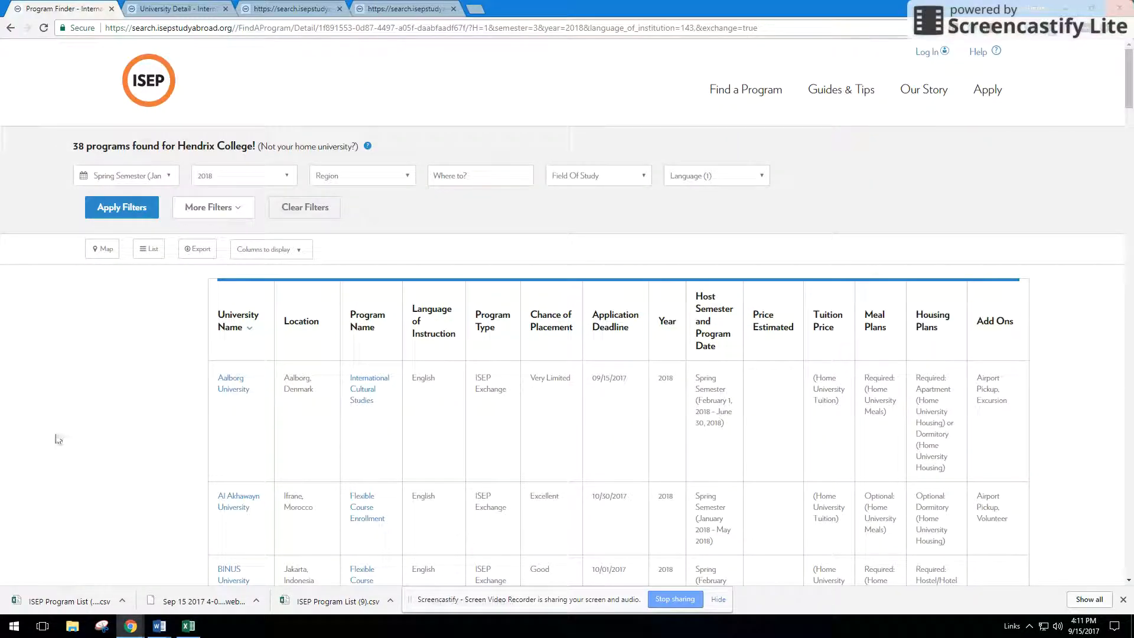
pyautogui.scroll(-3)
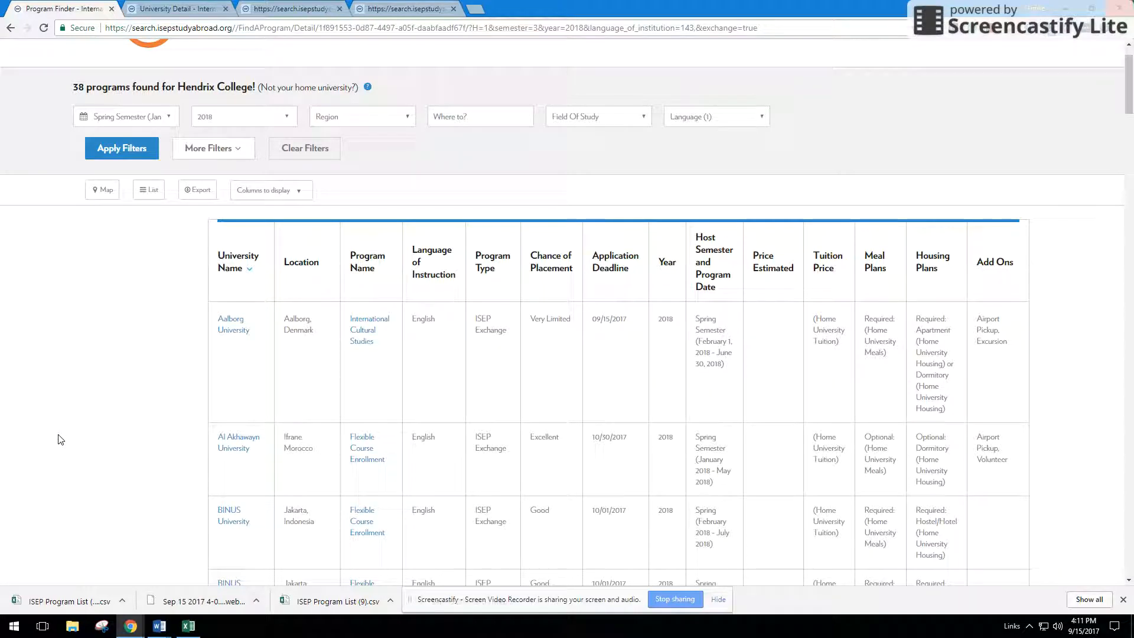